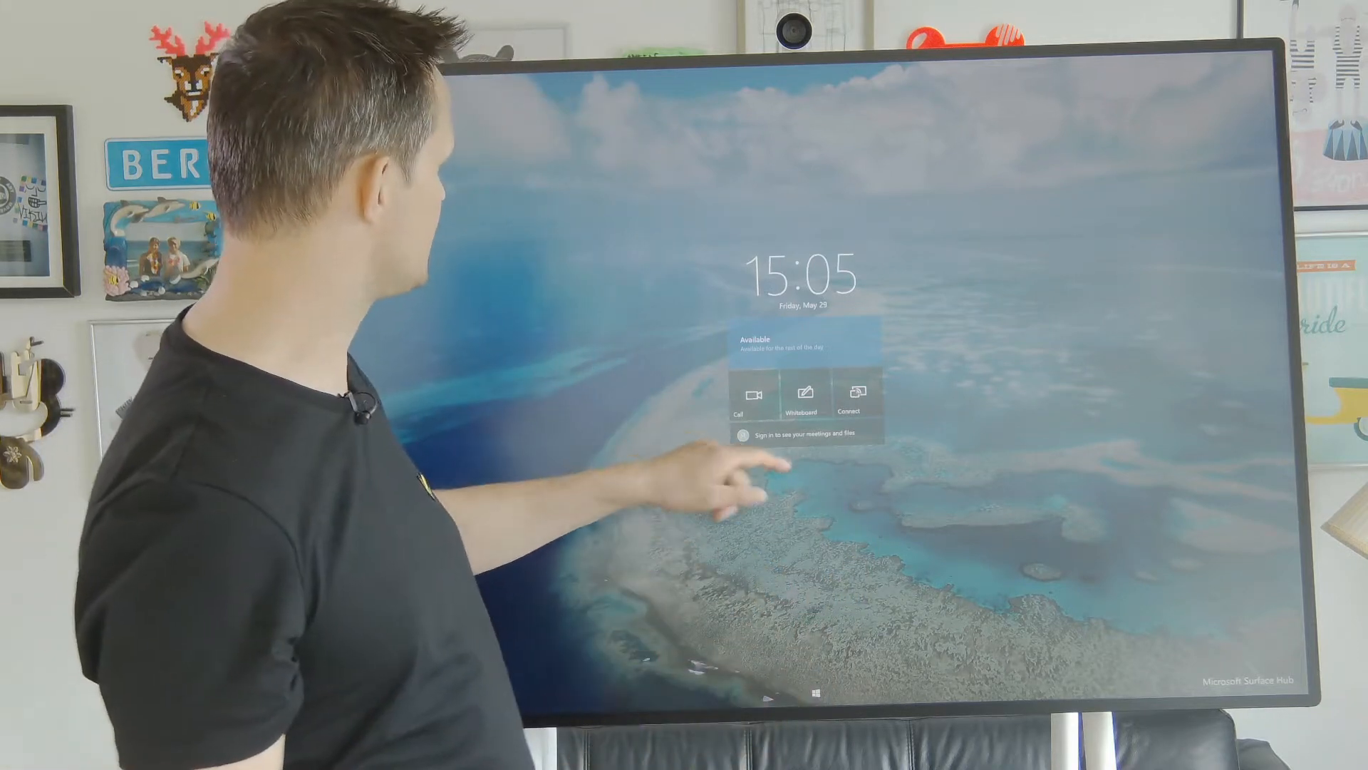
- Start a new blank whiteboard from the Surface Hub welcome screen
{"action": "left_click", "coordinate": [802, 391]}
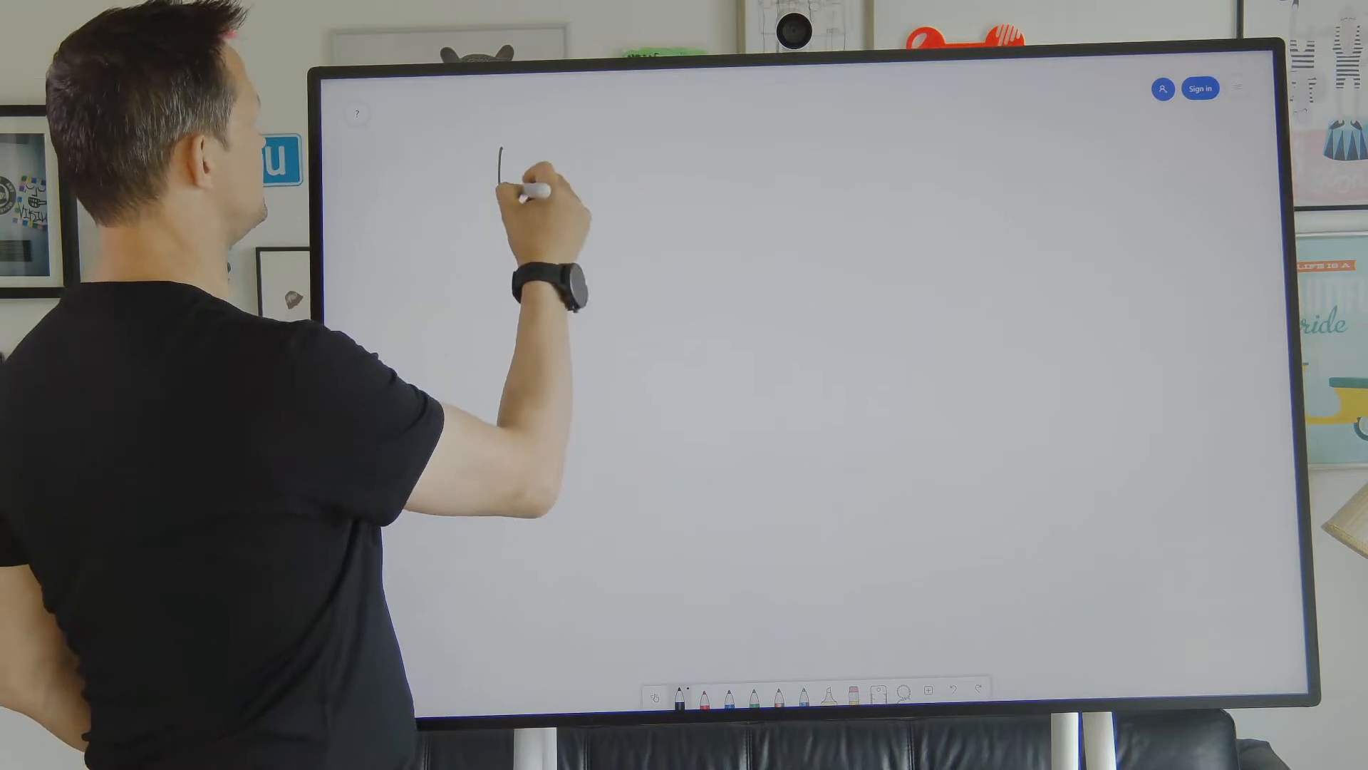
{"action": "left_click_drag", "start_coordinate": [497, 169], "coordinate": [654, 174]}
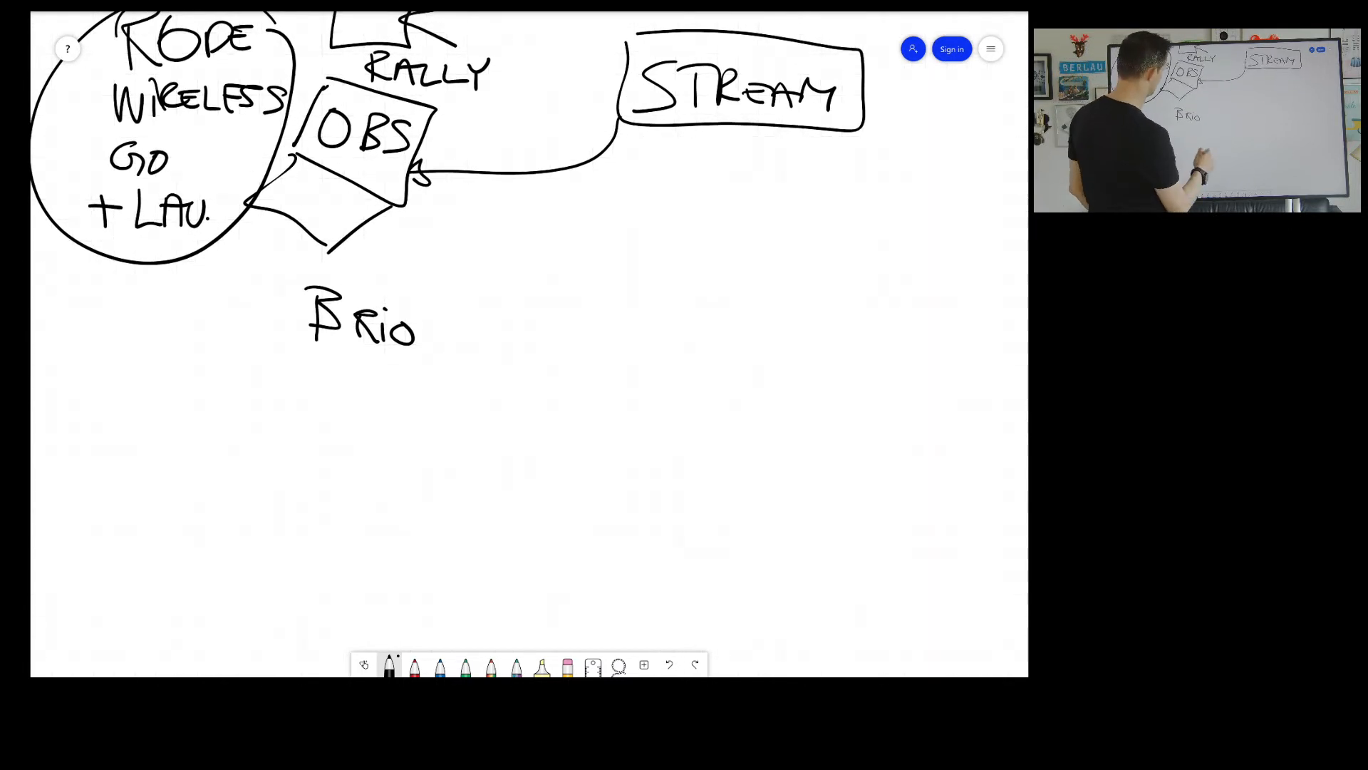
- Write the HD60S+ label beside Brio and sketch the Surface Hub stand below it
{"action": "left_click_drag", "start_coordinate": [554, 288], "coordinate": [597, 332]}
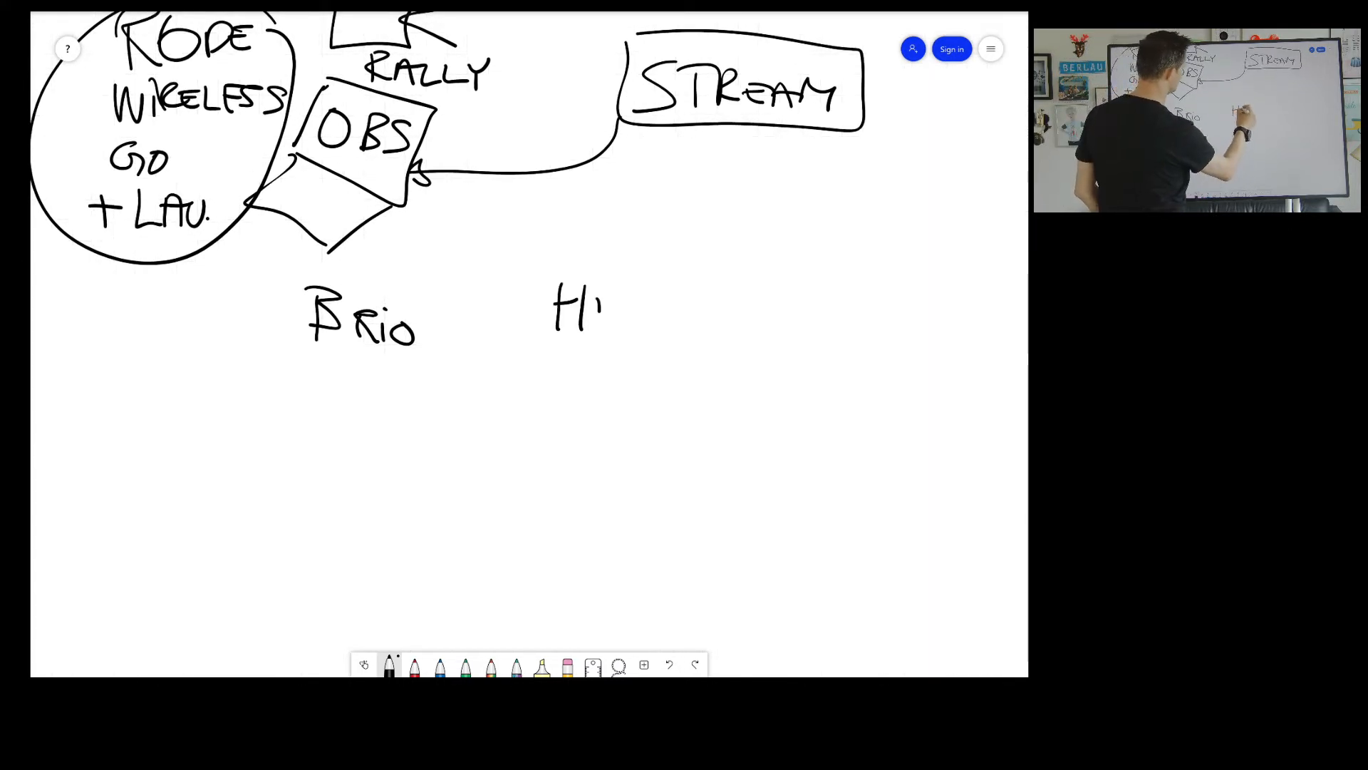
{"action": "left_click_drag", "start_coordinate": [597, 310], "coordinate": [689, 313]}
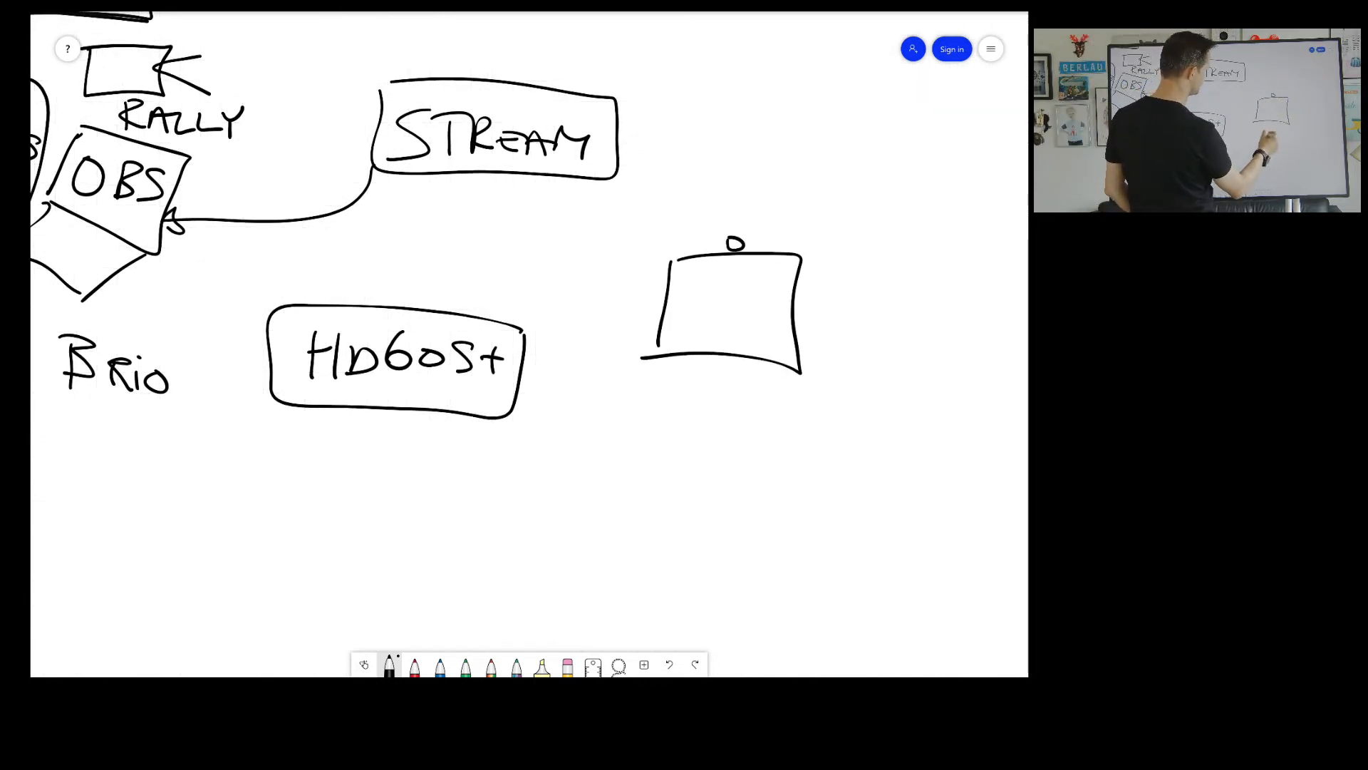
{"action": "left_click_drag", "start_coordinate": [641, 358], "coordinate": [768, 489]}
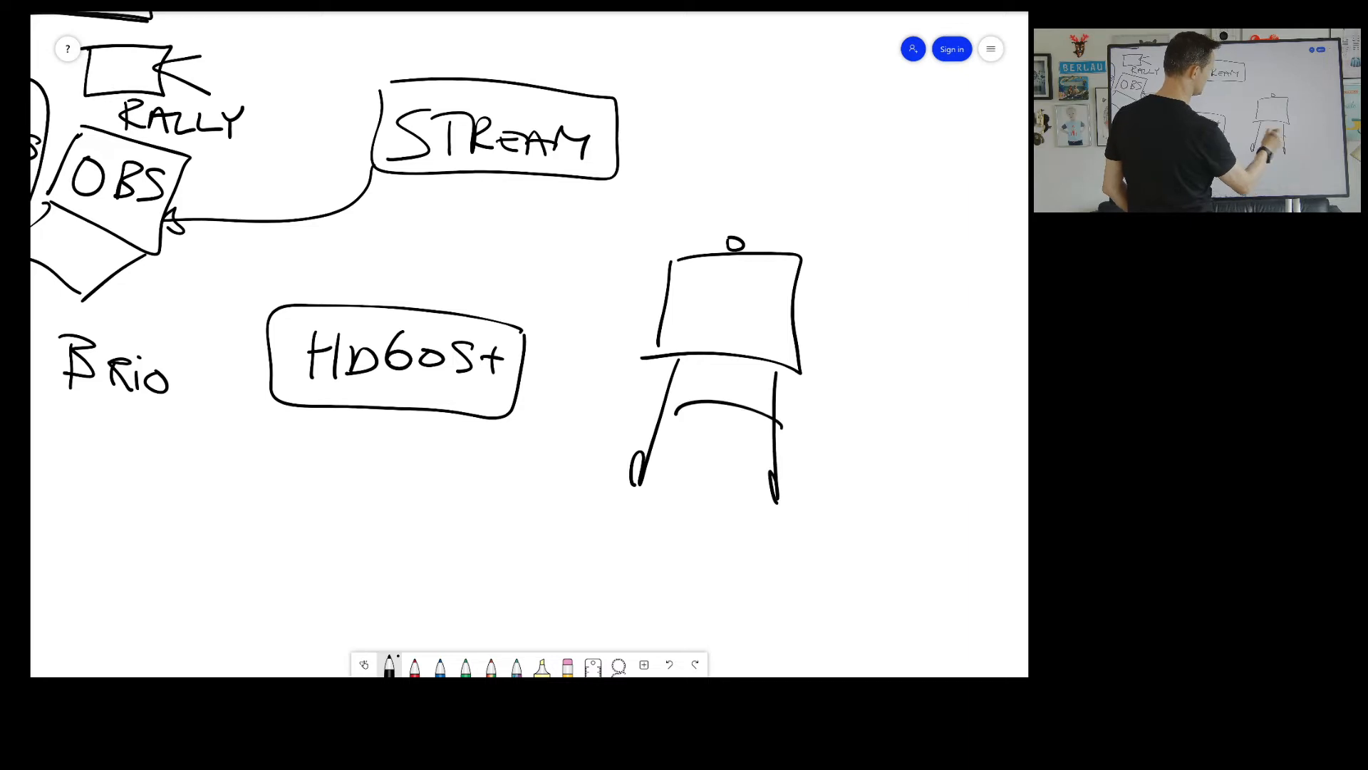
{"action": "left_click_drag", "start_coordinate": [671, 415], "coordinate": [768, 436]}
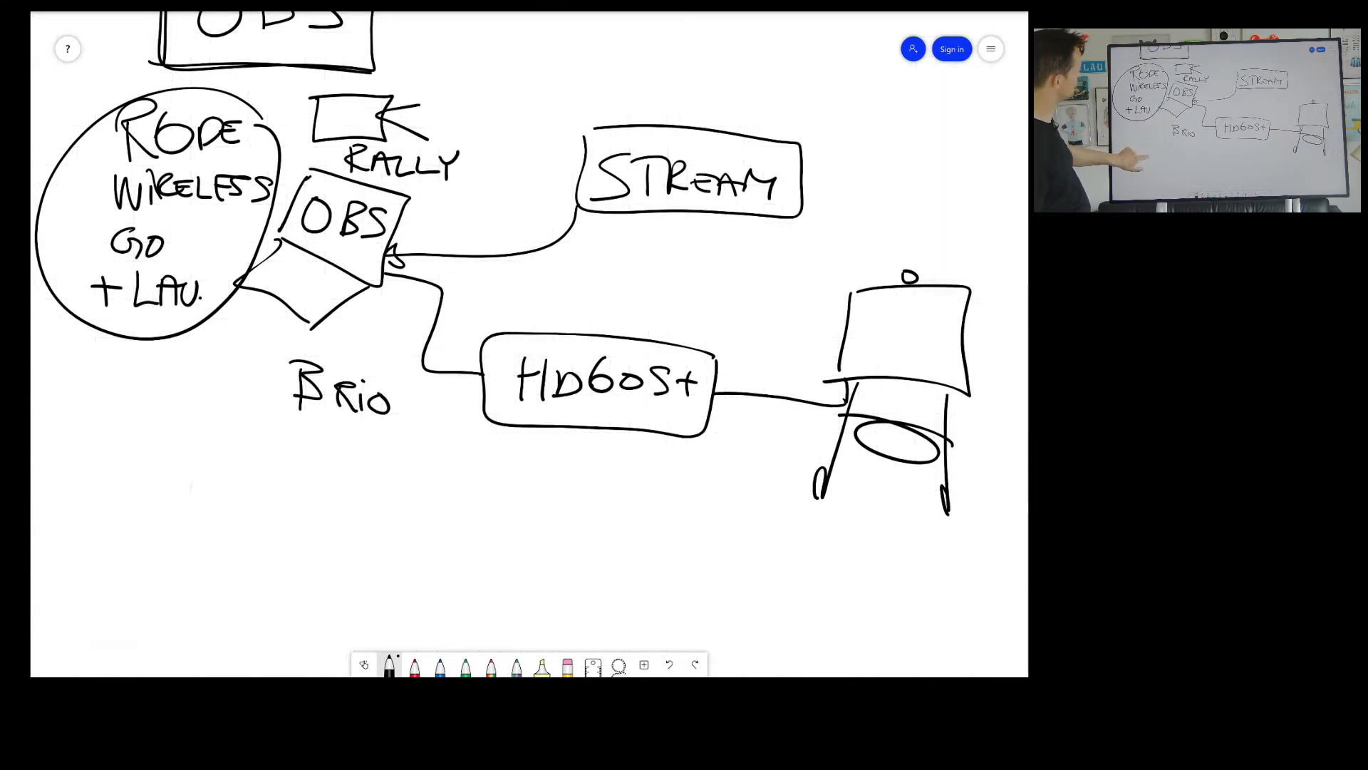
- Label a laptop TEAMS, outline a long bar beside it, and arrow the bar up to OBS
{"action": "scroll", "scroll_direction": "down", "scroll_amount": 3}
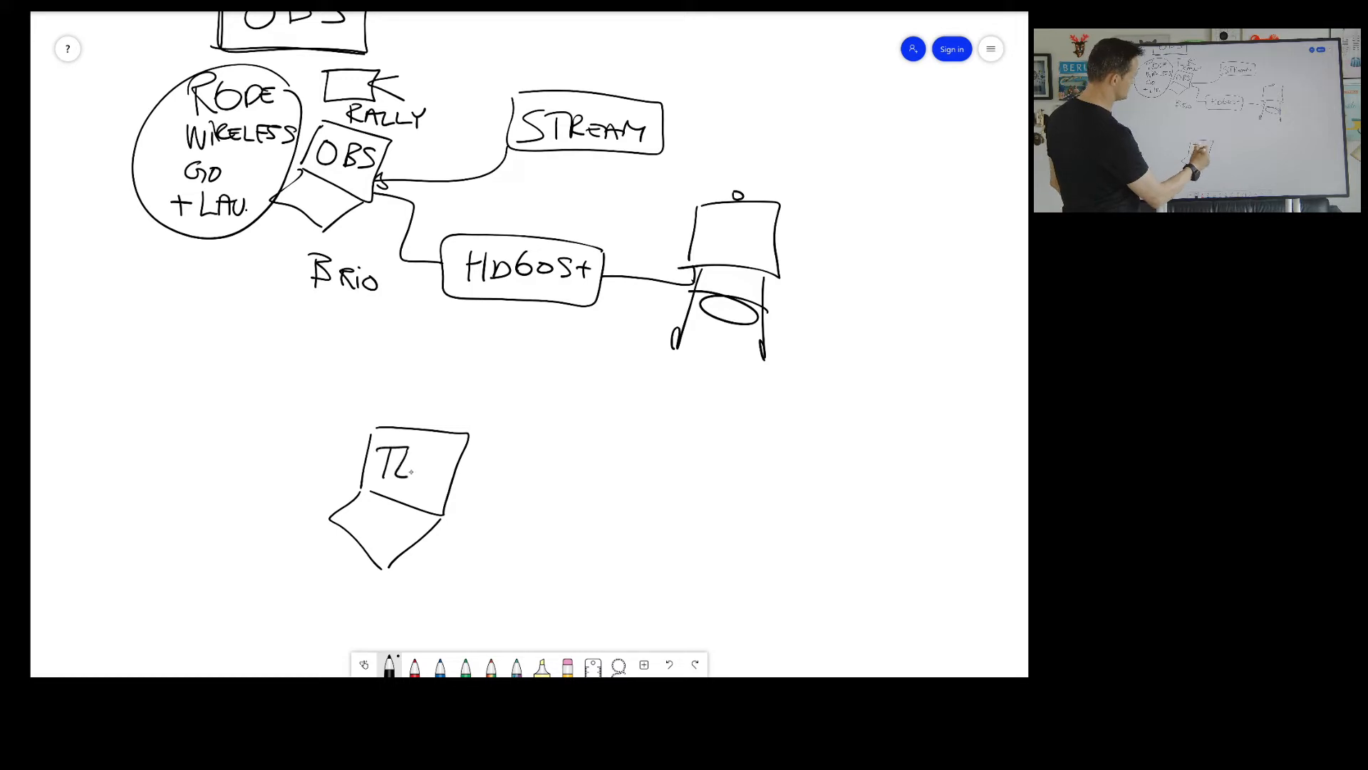
{"action": "type", "text": "EAMS"}
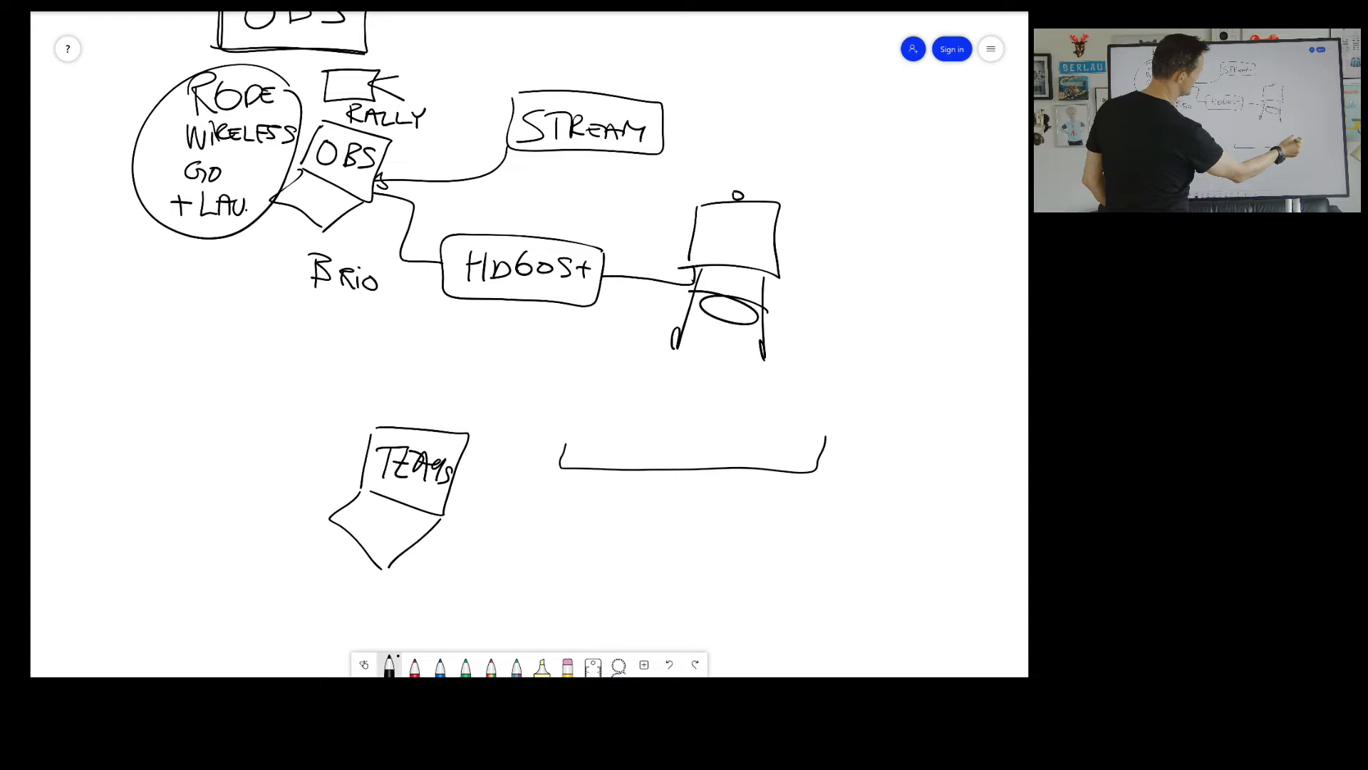
{"action": "left_click_drag", "start_coordinate": [563, 458], "coordinate": [825, 444]}
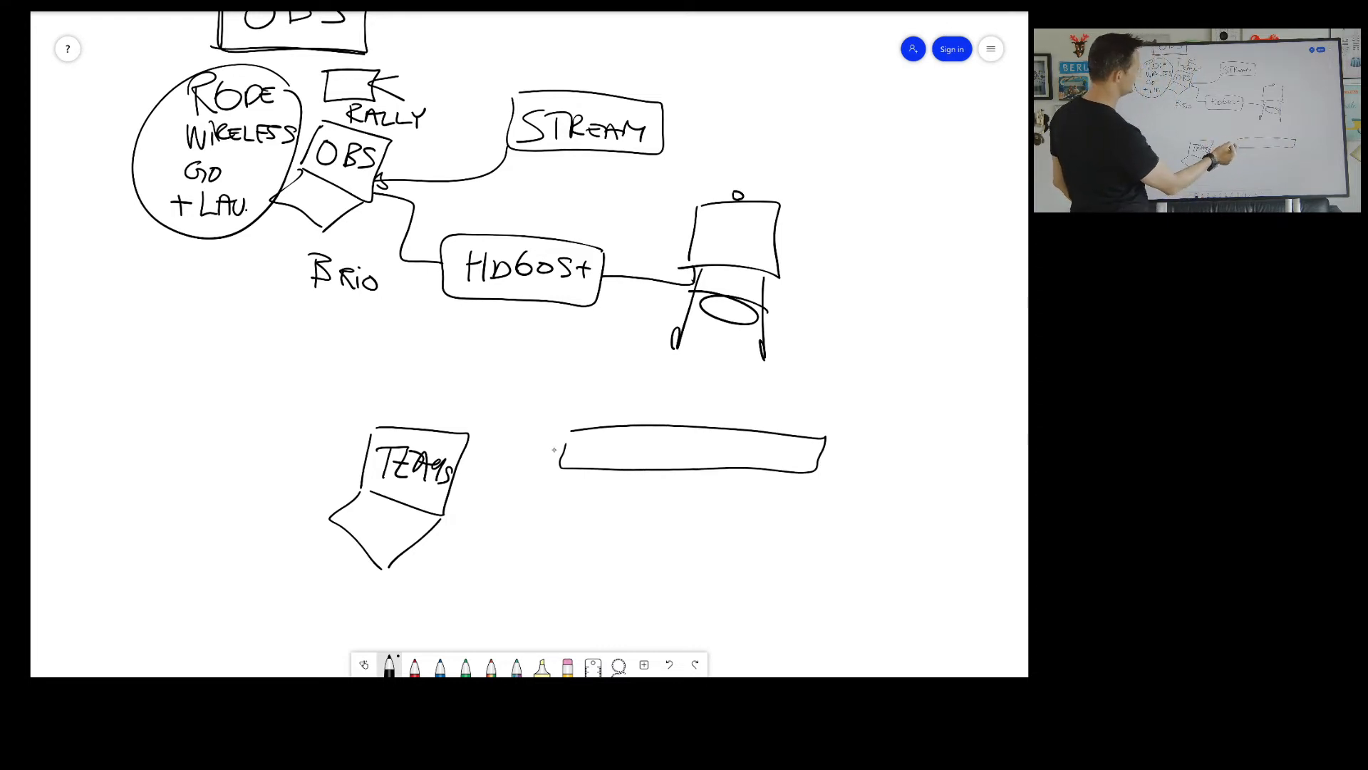
{"action": "left_click_drag", "start_coordinate": [556, 449], "coordinate": [382, 201]}
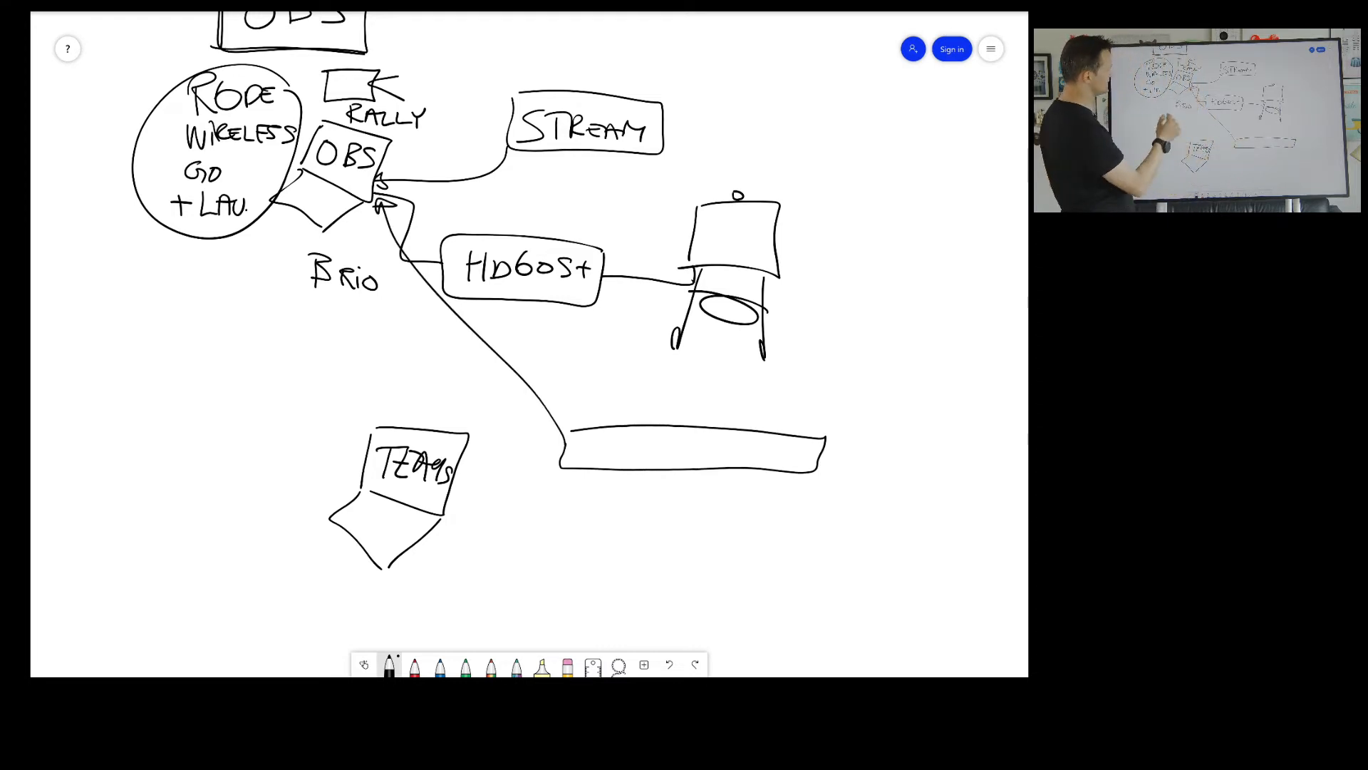